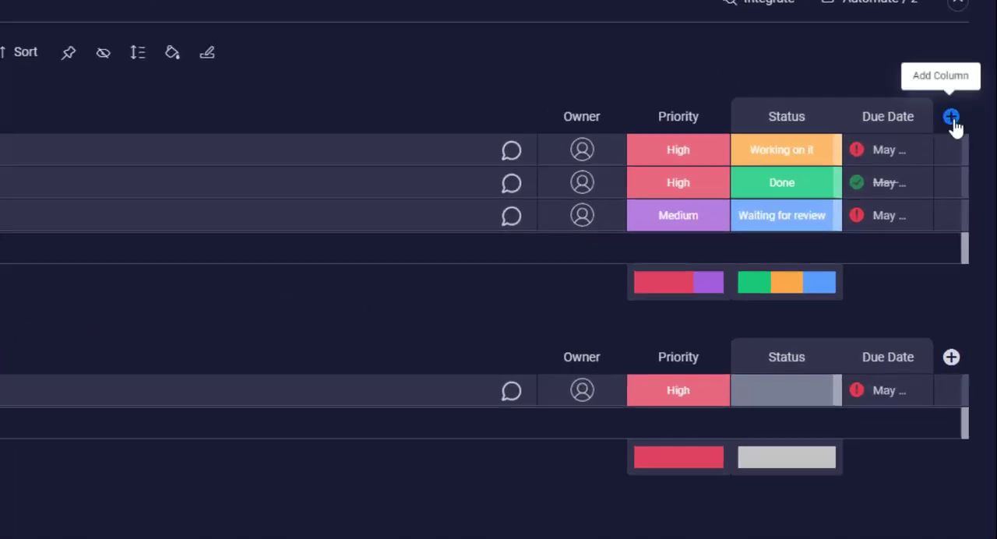
- Add a Tags column to the board from the Essentials column types
{"action": "left_click", "coordinate": [950, 115]}
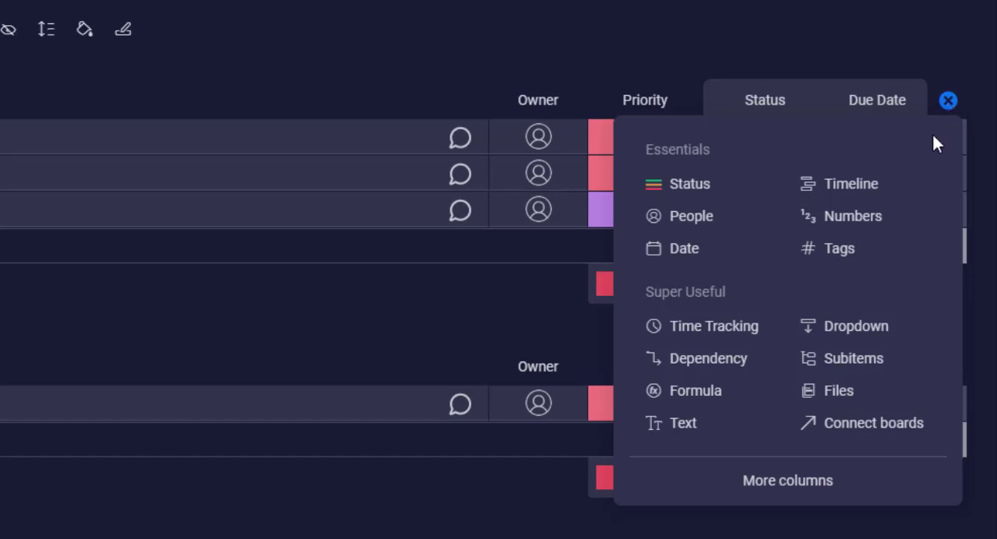
{"action": "mouse_move", "coordinate": [838, 250]}
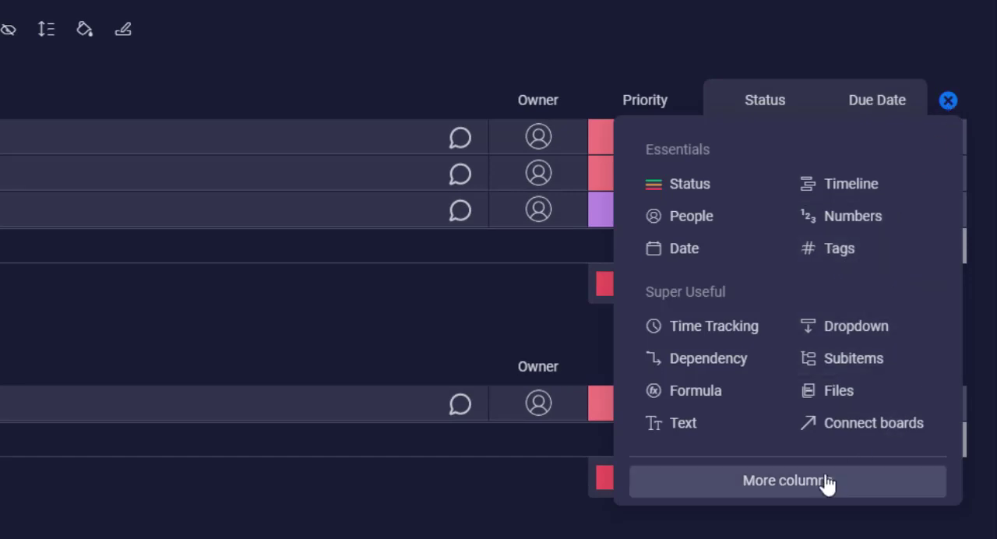
{"action": "mouse_move", "coordinate": [841, 486]}
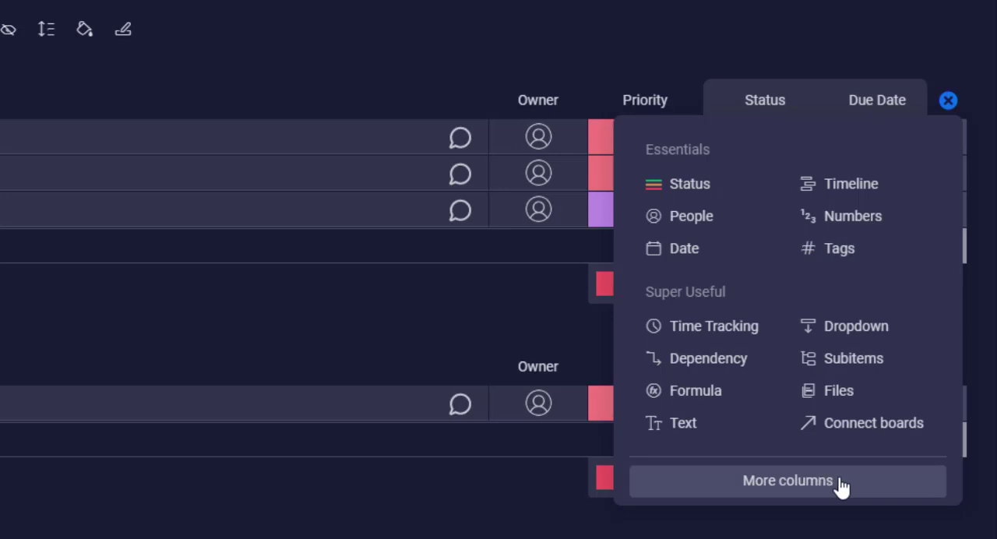
{"action": "mouse_move", "coordinate": [839, 247]}
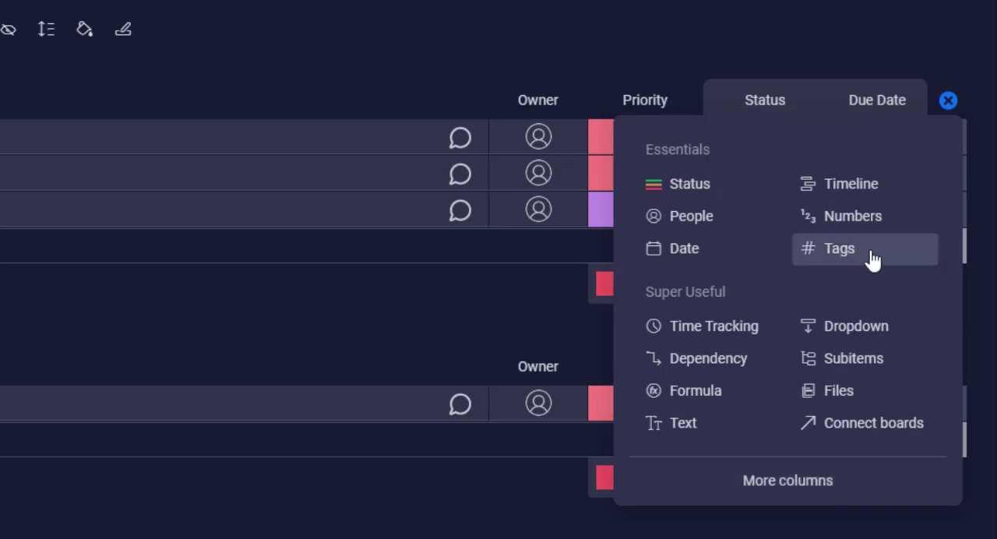
{"action": "left_click", "coordinate": [837, 247]}
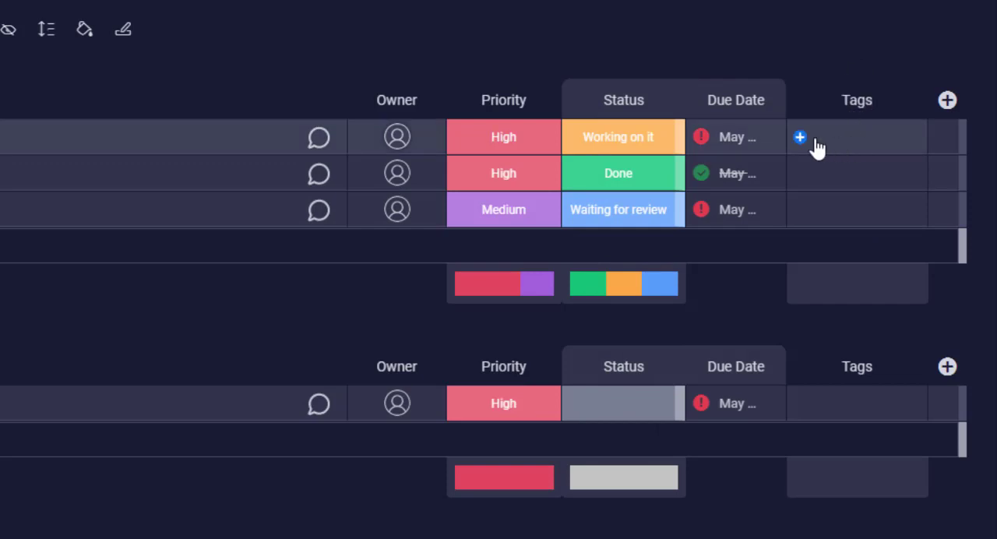
- Tag the three tasks #mobile, #design and #blog in the new Tags column
{"action": "left_click", "coordinate": [800, 137]}
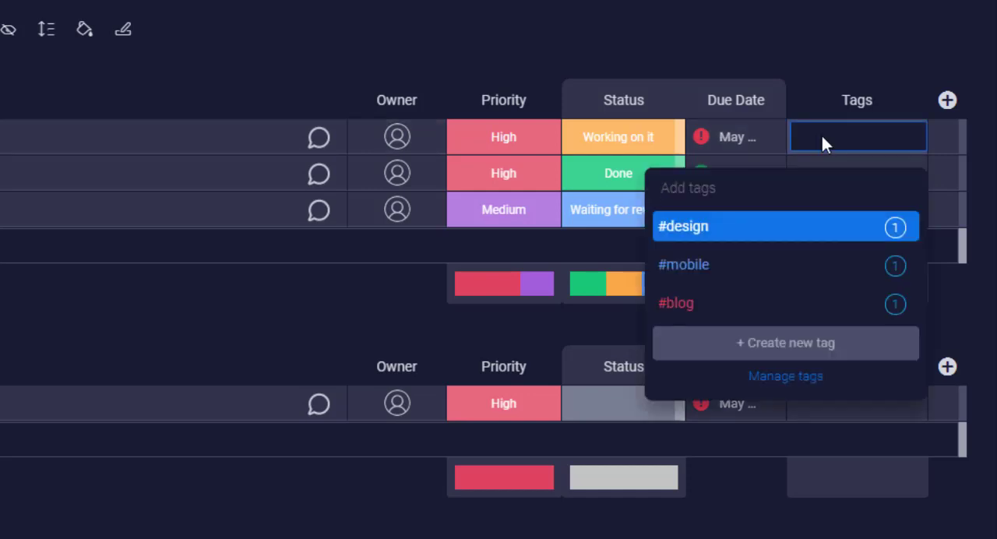
{"action": "type", "text": "#mobile"}
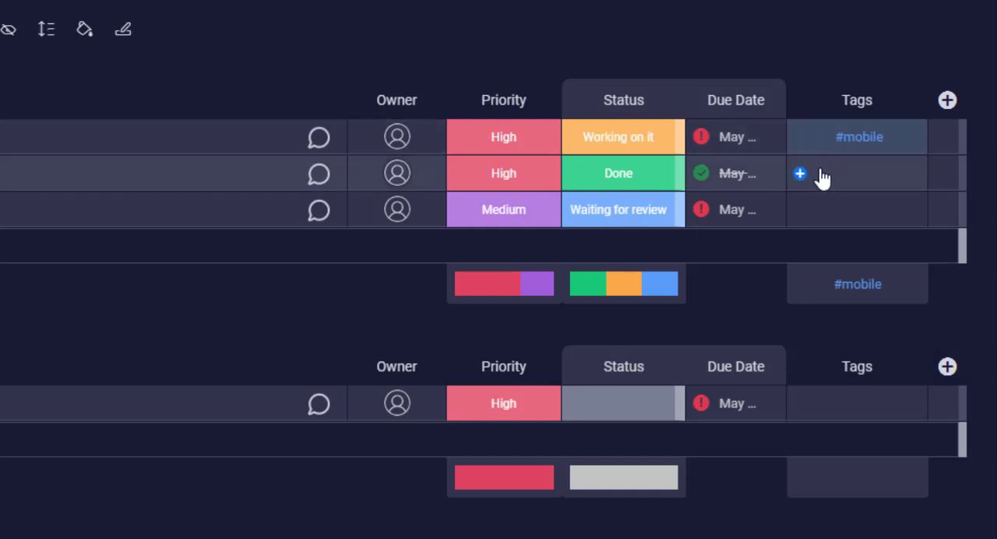
{"action": "left_click", "coordinate": [800, 175]}
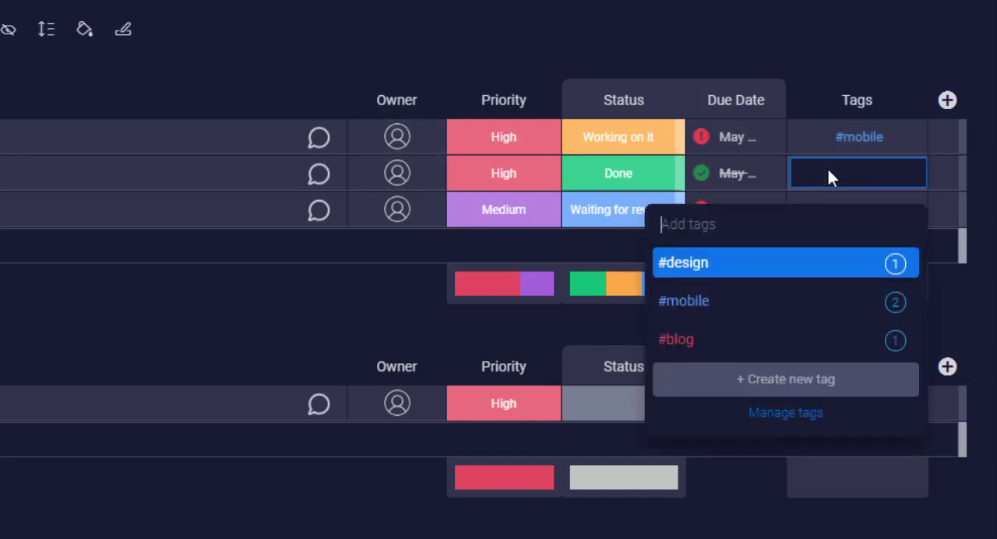
{"action": "type", "text": "#design"}
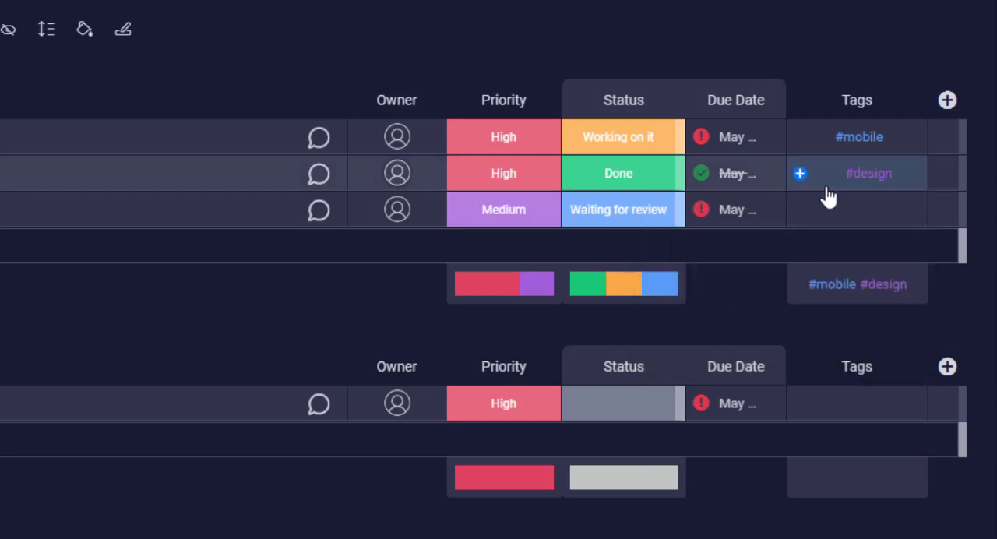
{"action": "left_click", "coordinate": [856, 209]}
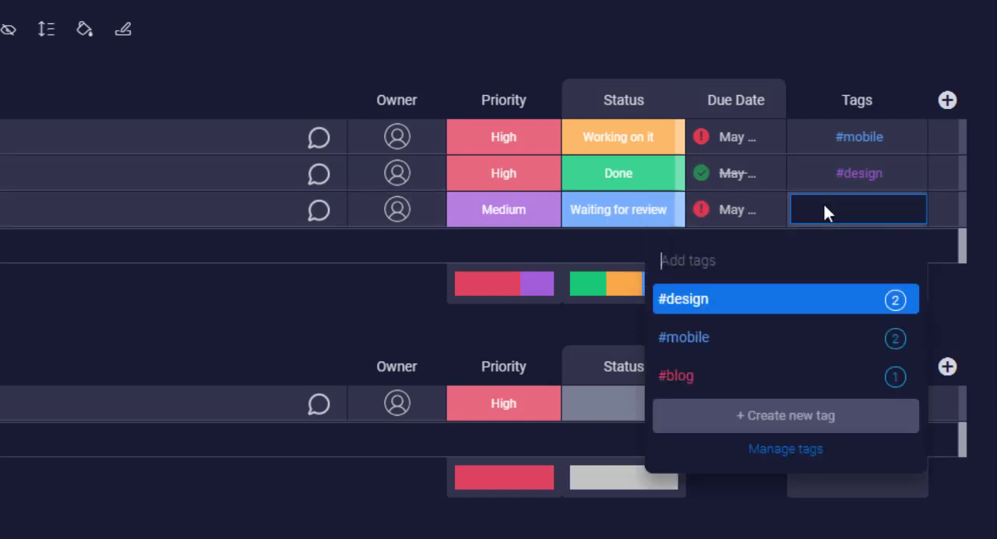
{"action": "type", "text": "#blog"}
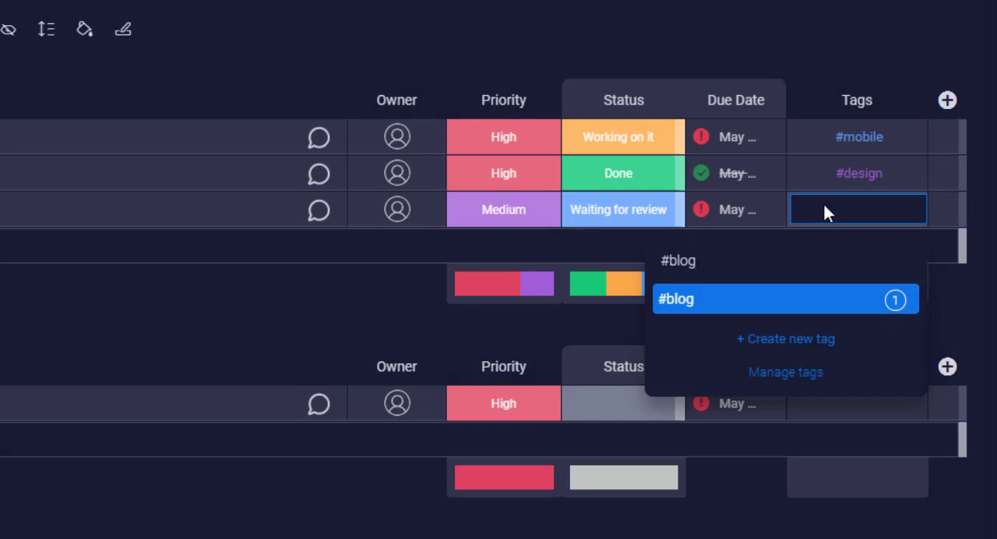
{"action": "left_click", "coordinate": [676, 299]}
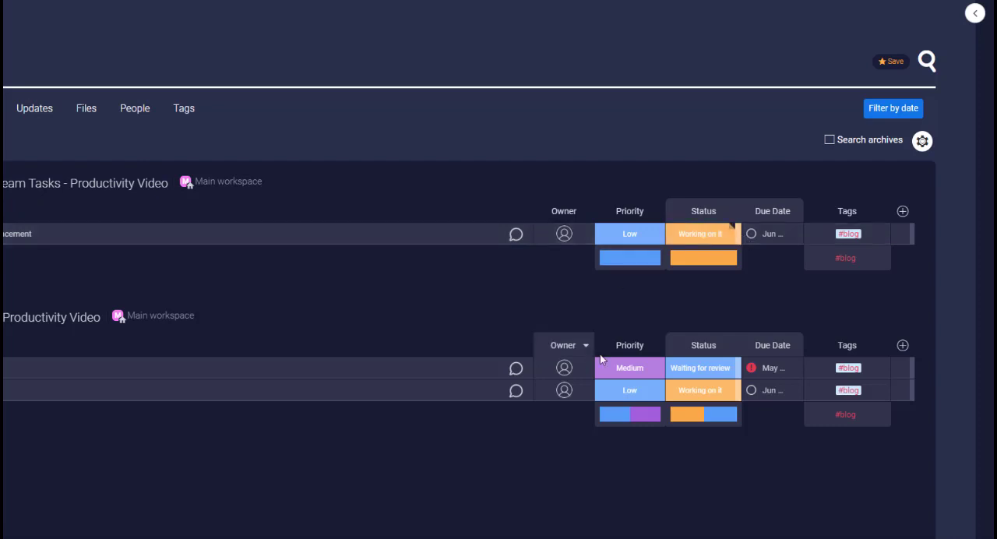
{"action": "mouse_move", "coordinate": [844, 257]}
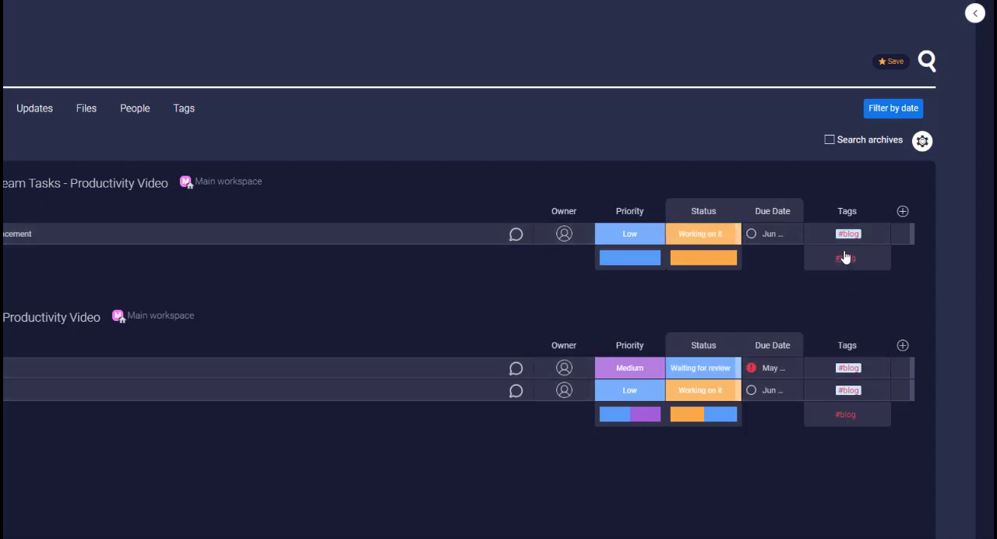
{"action": "mouse_move", "coordinate": [869, 202]}
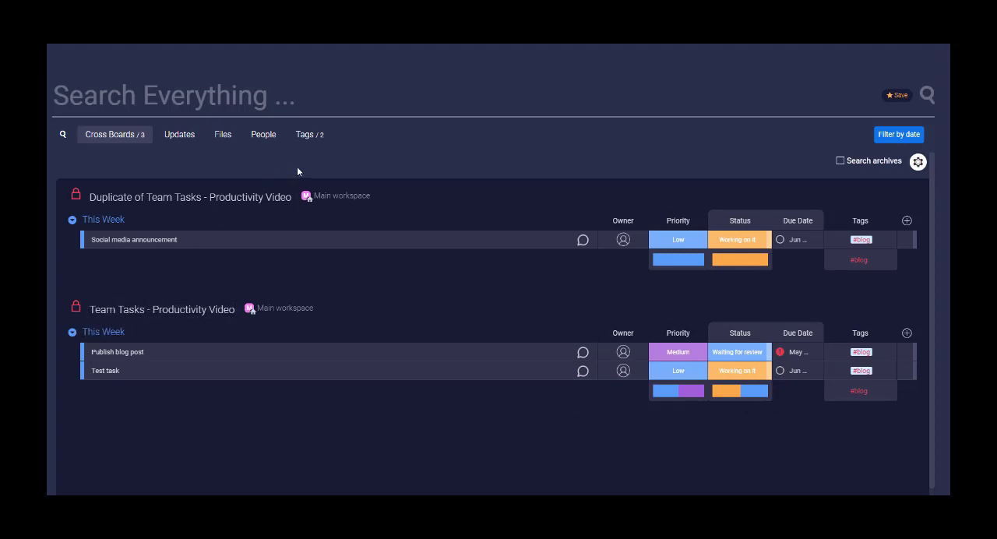
- Show the Tags results for the #blog search, listing counts on both Team Tasks boards
{"action": "left_click", "coordinate": [308, 134]}
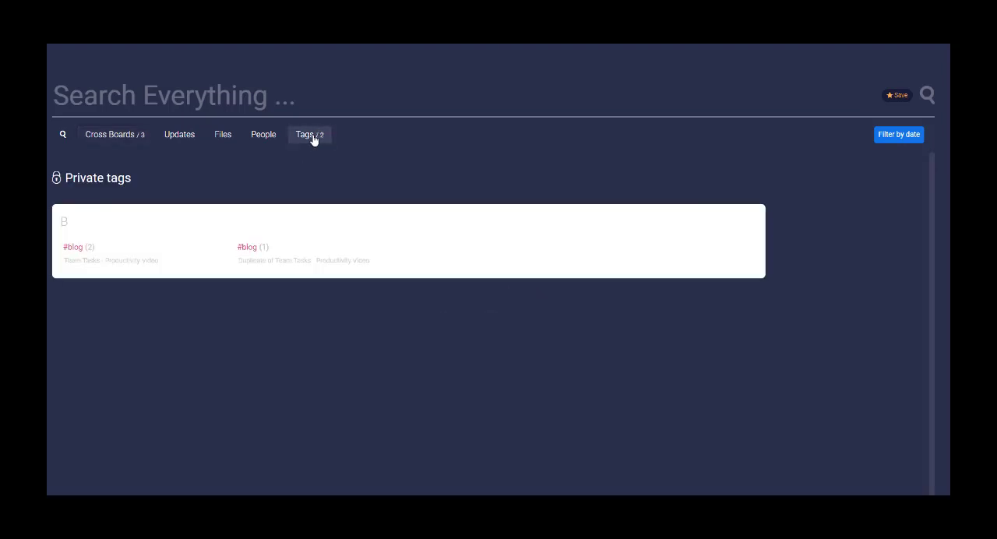
{"action": "mouse_move", "coordinate": [247, 246]}
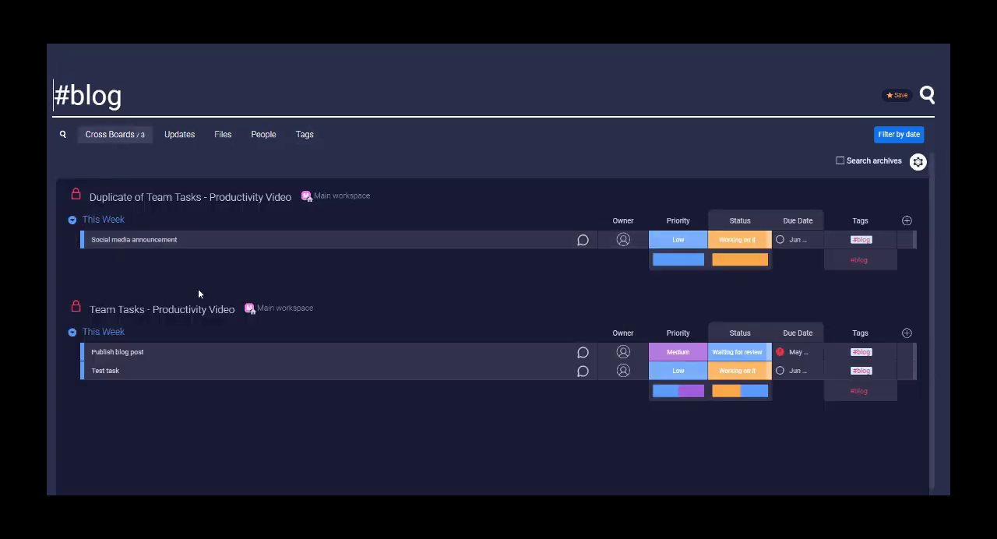
{"action": "mouse_move", "coordinate": [474, 268]}
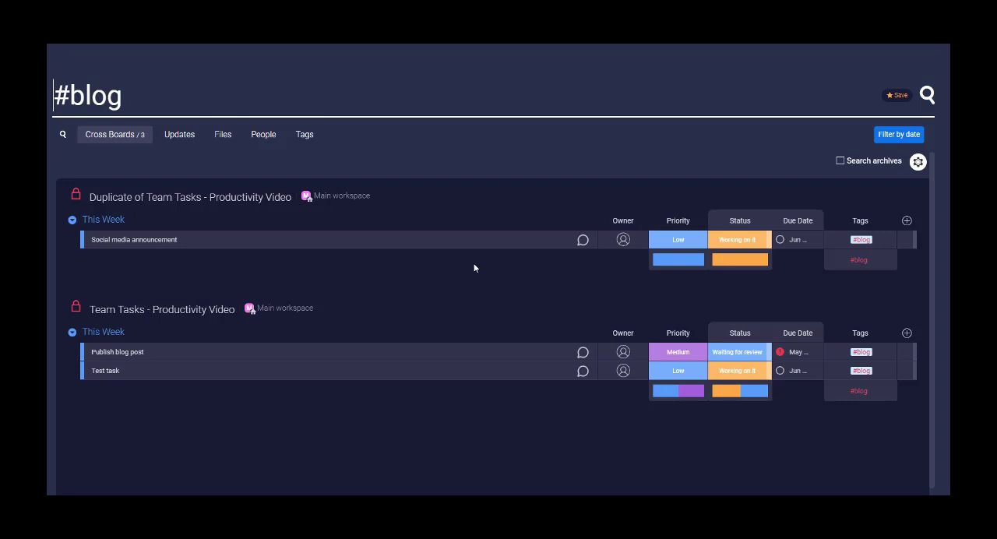
{"action": "mouse_move", "coordinate": [477, 271]}
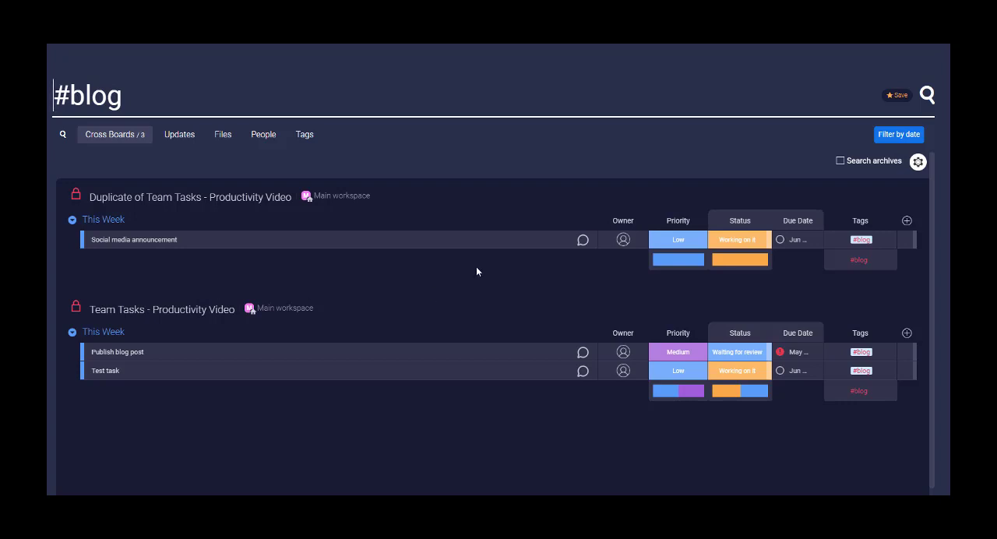